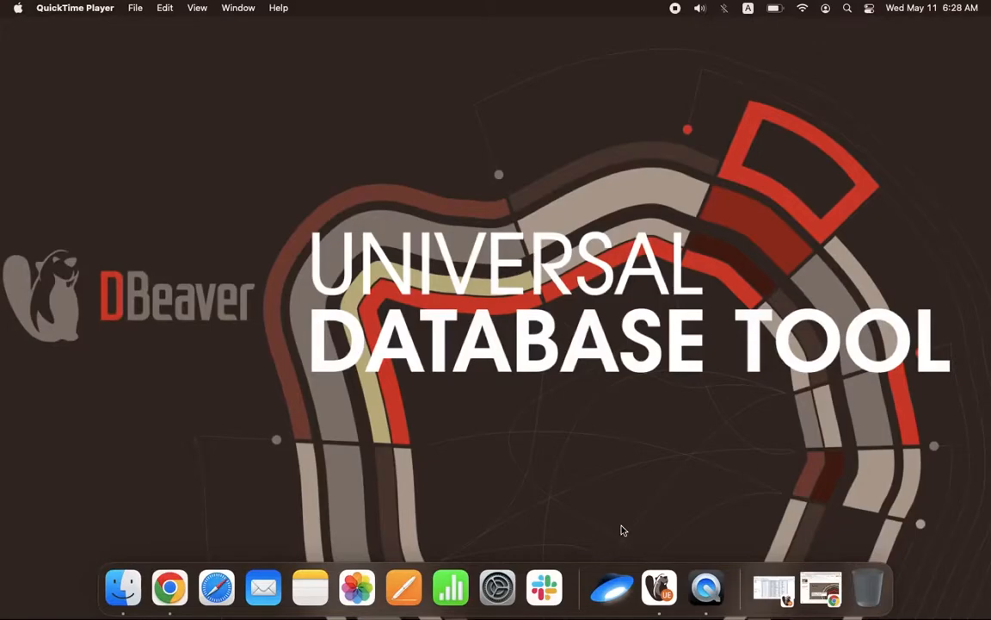
mouse_move(124, 588)
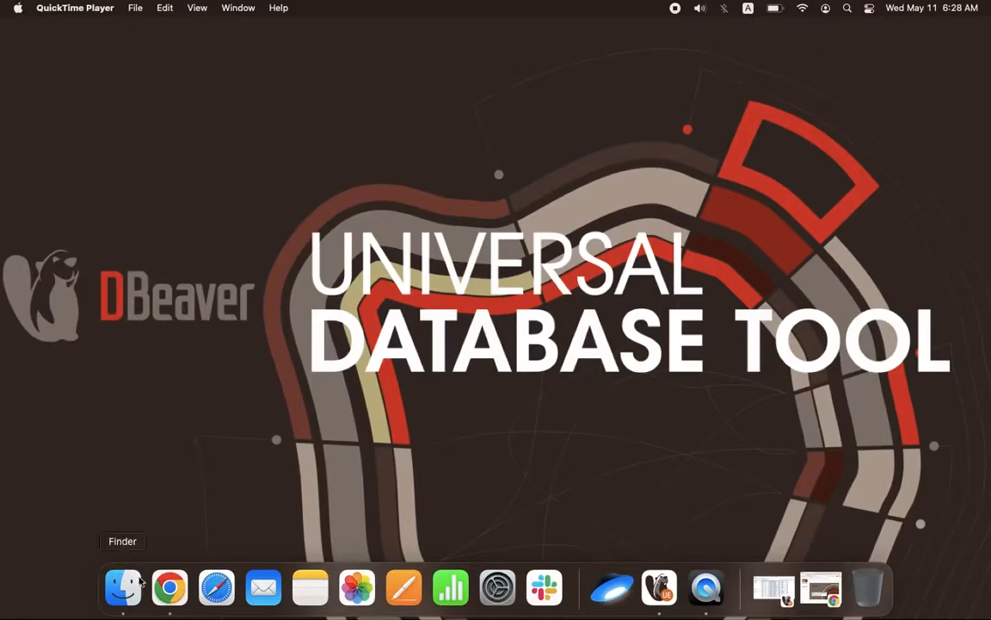
- Bring up the report deck in Chrome and move from the title slide to slide 3's task list
left_click(168, 588)
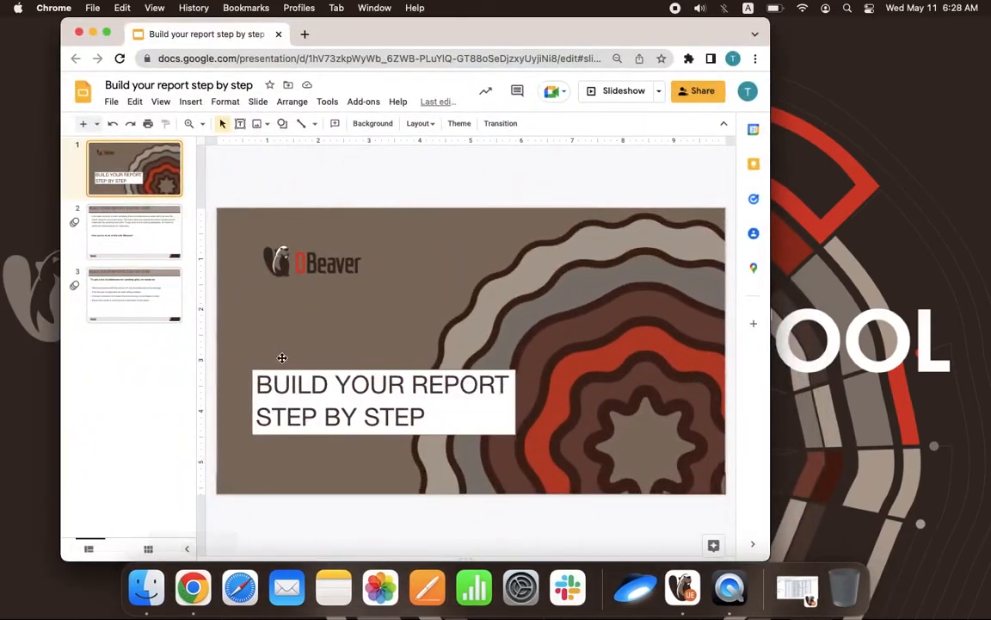
left_click(623, 89)
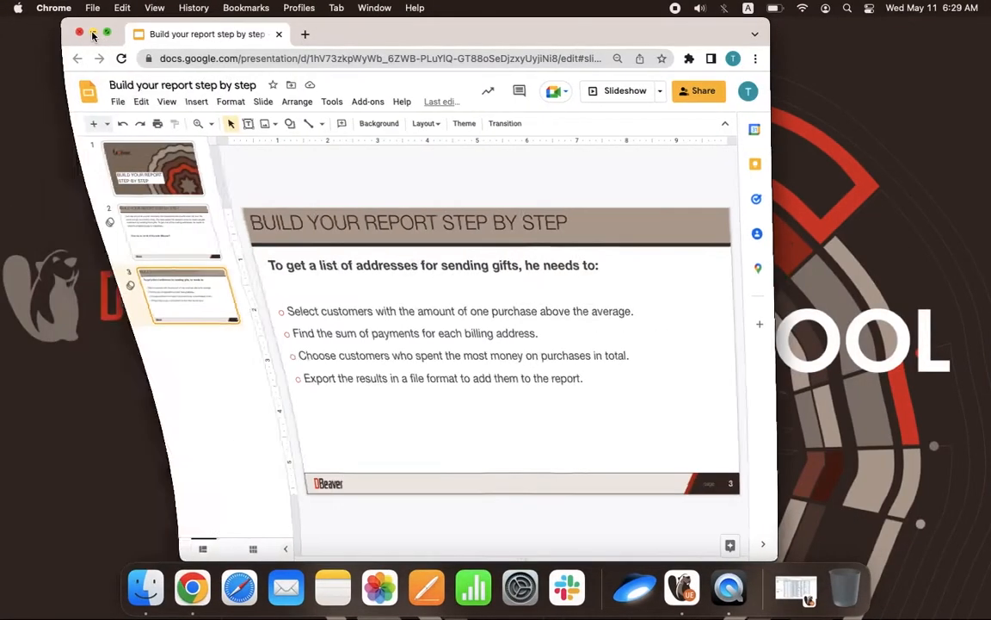
- Show the invoice total column's Average in the Calc panel, giving 5.596 over 200 rows
left_click(675, 588)
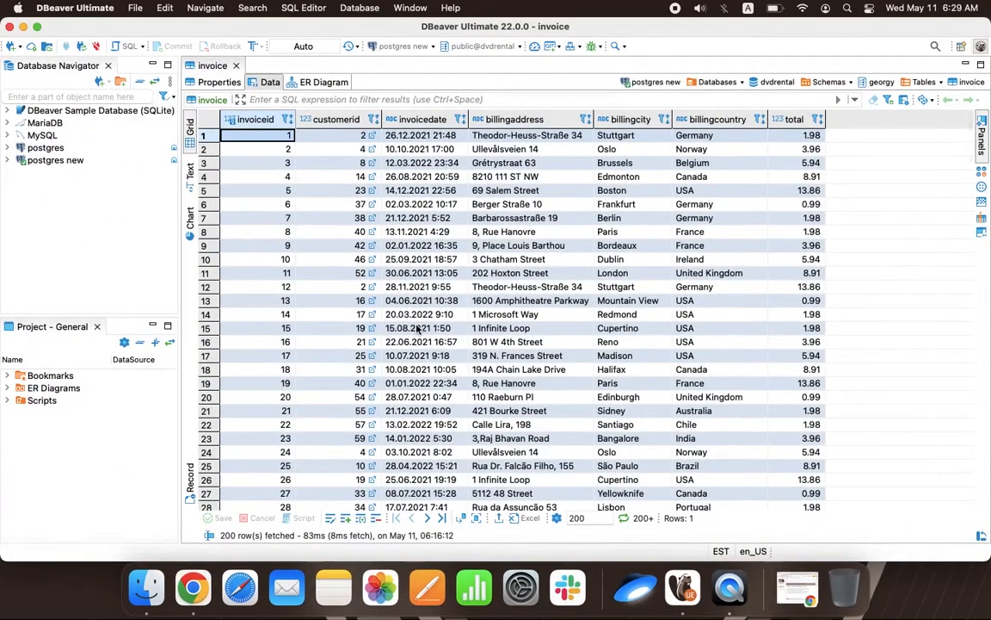
mouse_move(981, 175)
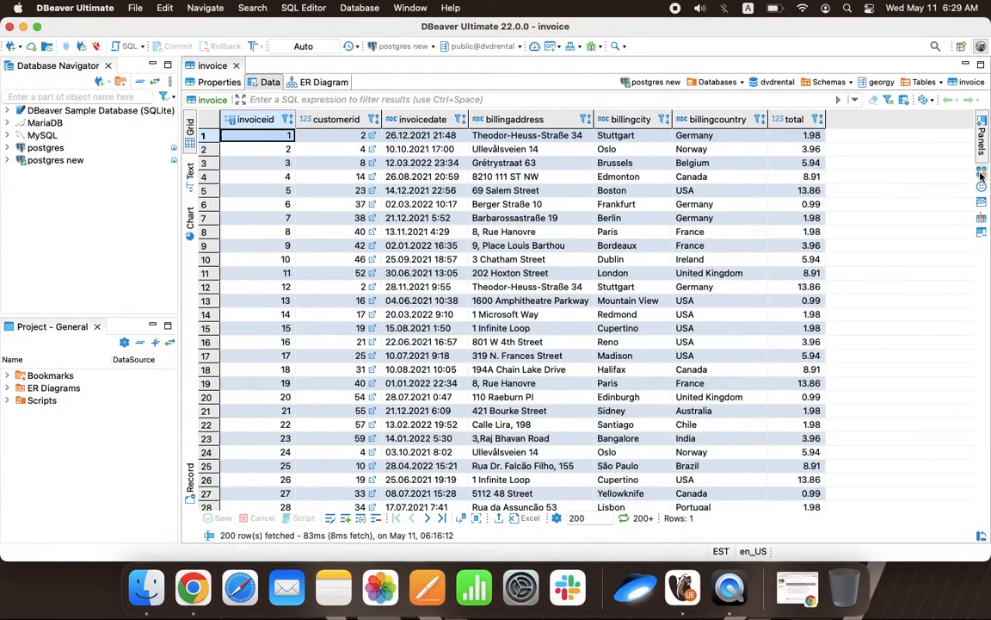
left_click(981, 171)
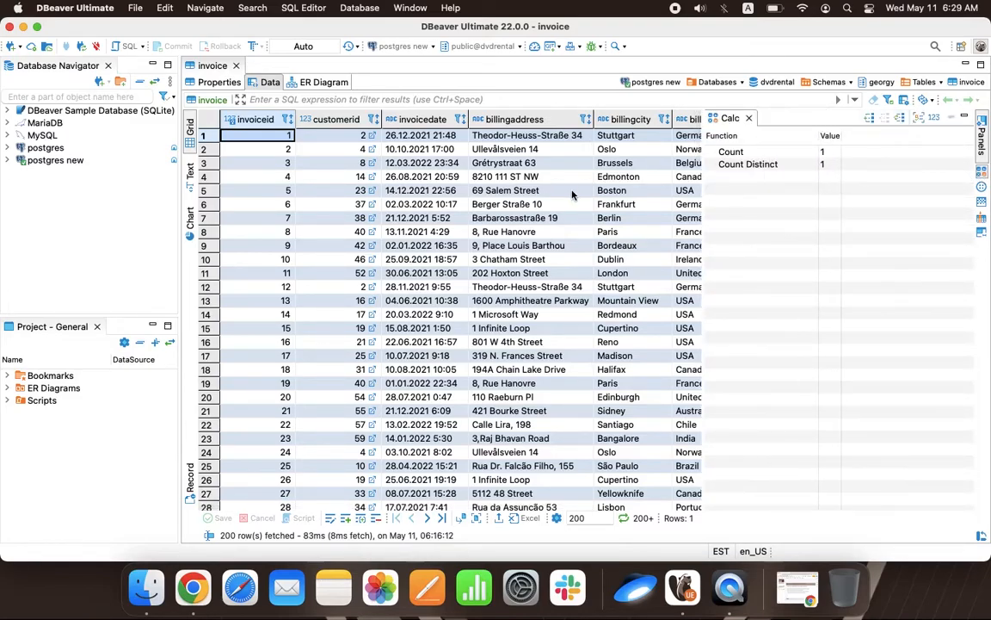
scroll("right", 3)
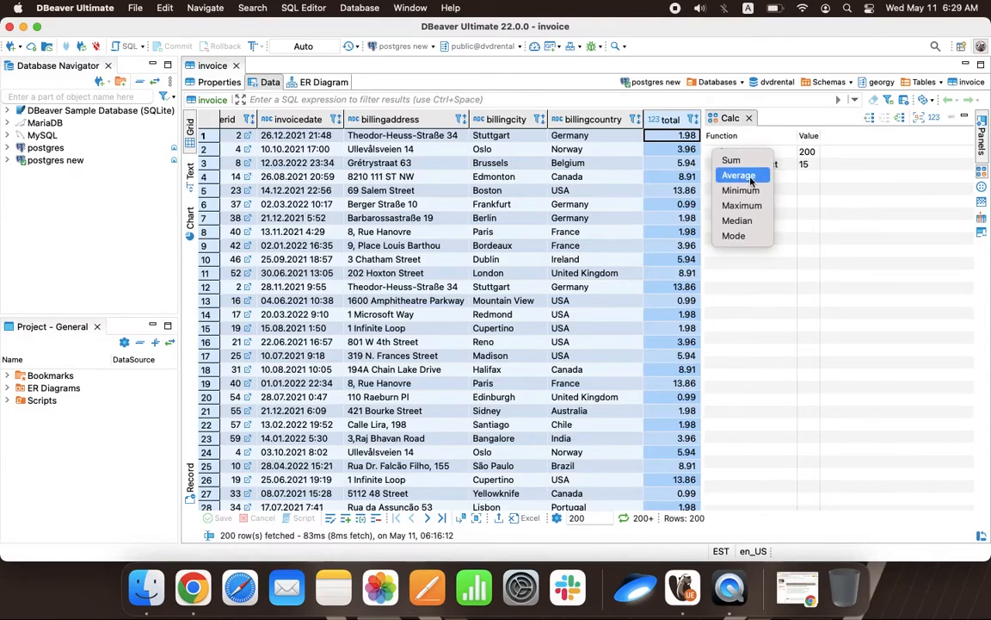
left_click(738, 175)
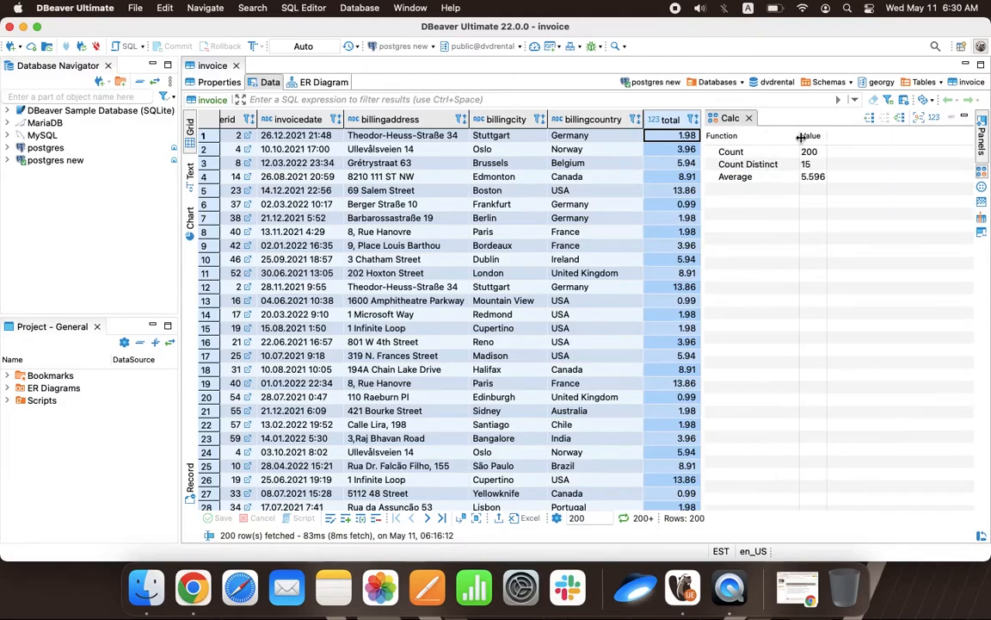
left_click(736, 176)
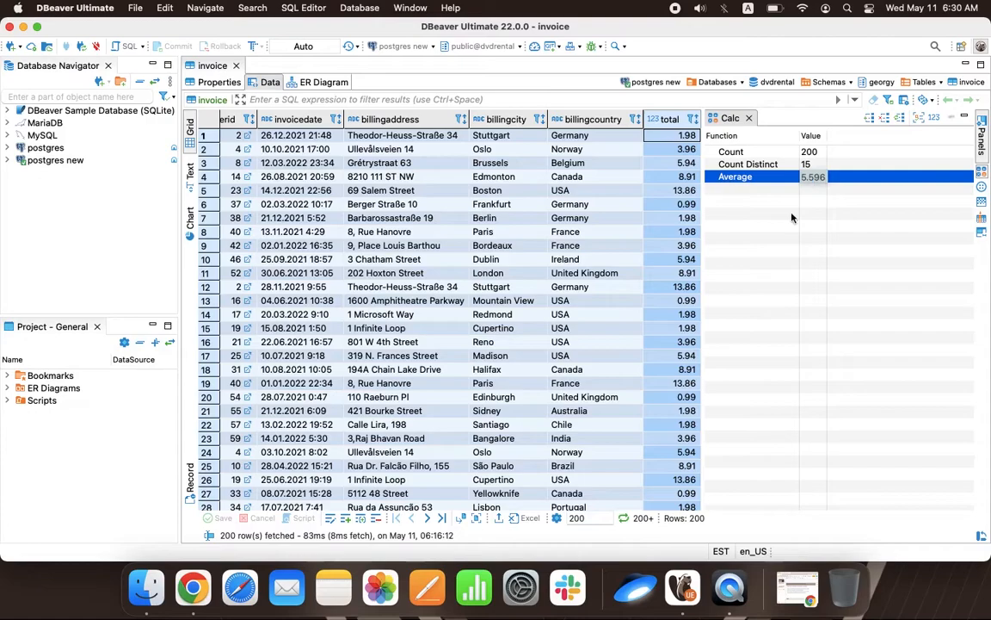
mouse_move(771, 275)
type("total >= 5")
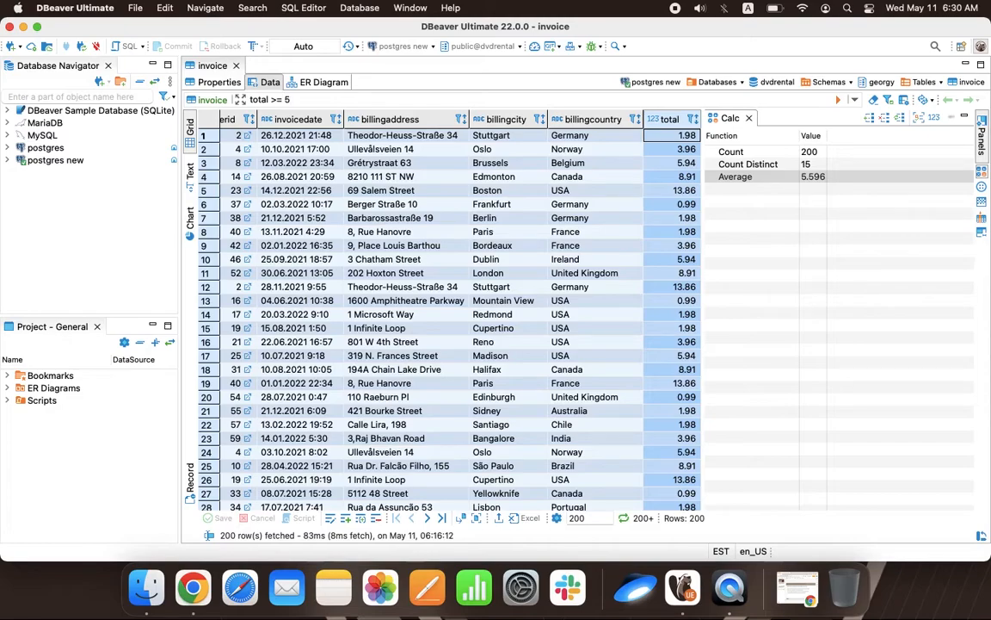
- Filter invoices to total >= 5.6 (179 rows) and group them by billingaddress with counts
type(".6")
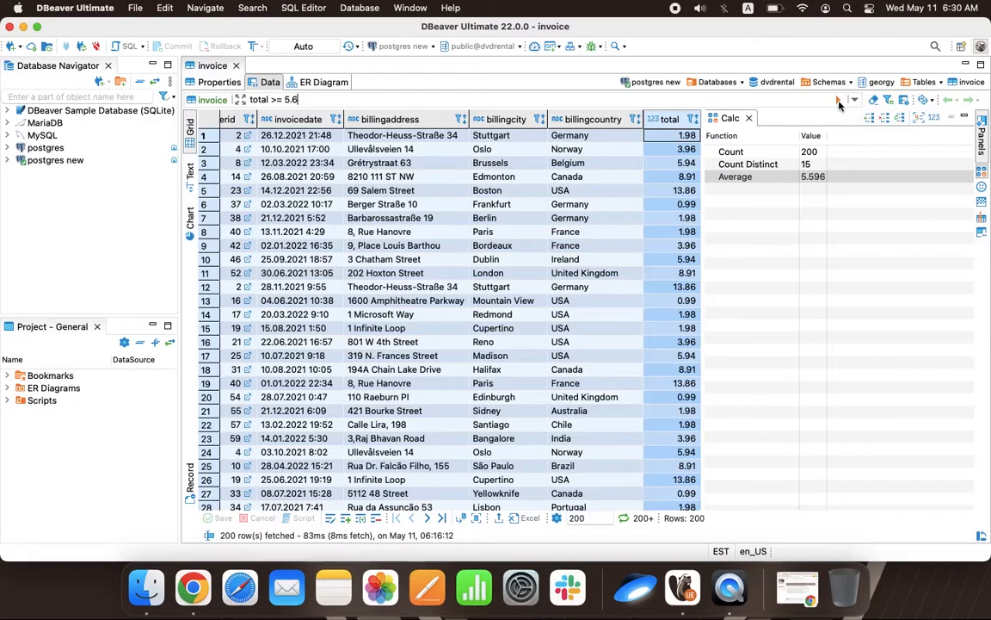
mouse_move(840, 101)
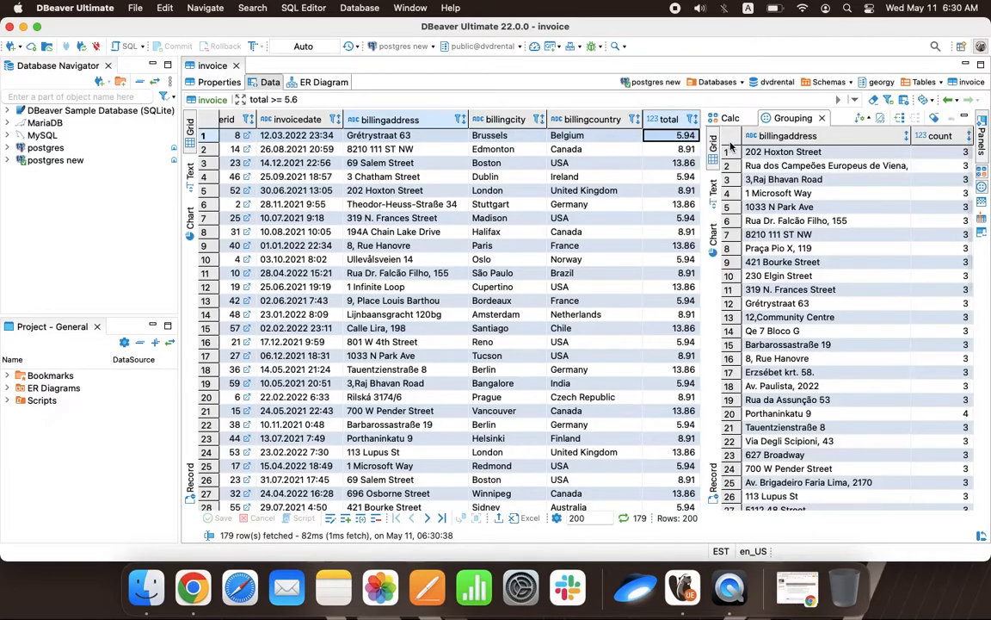
mouse_move(922, 186)
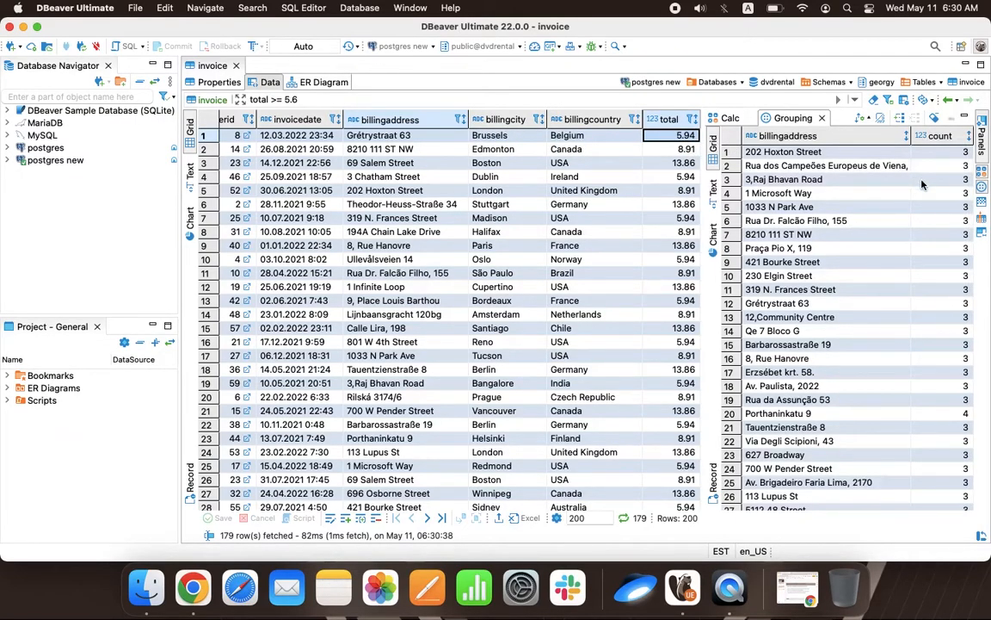
scroll("down", 3)
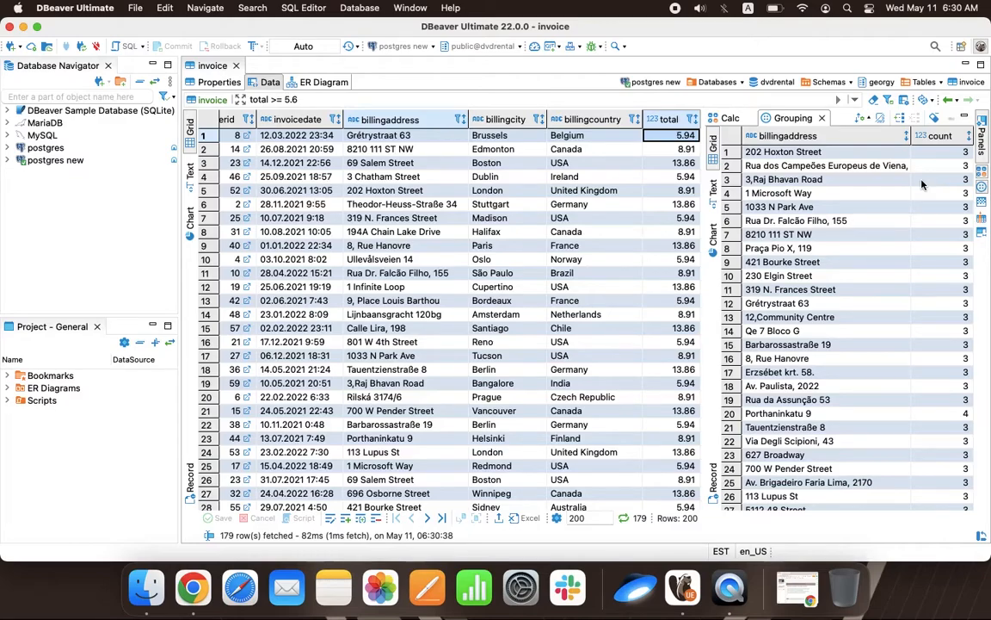
- Add a SUM(total) aggregate alongside count in the billing-address grouping
left_click(901, 119)
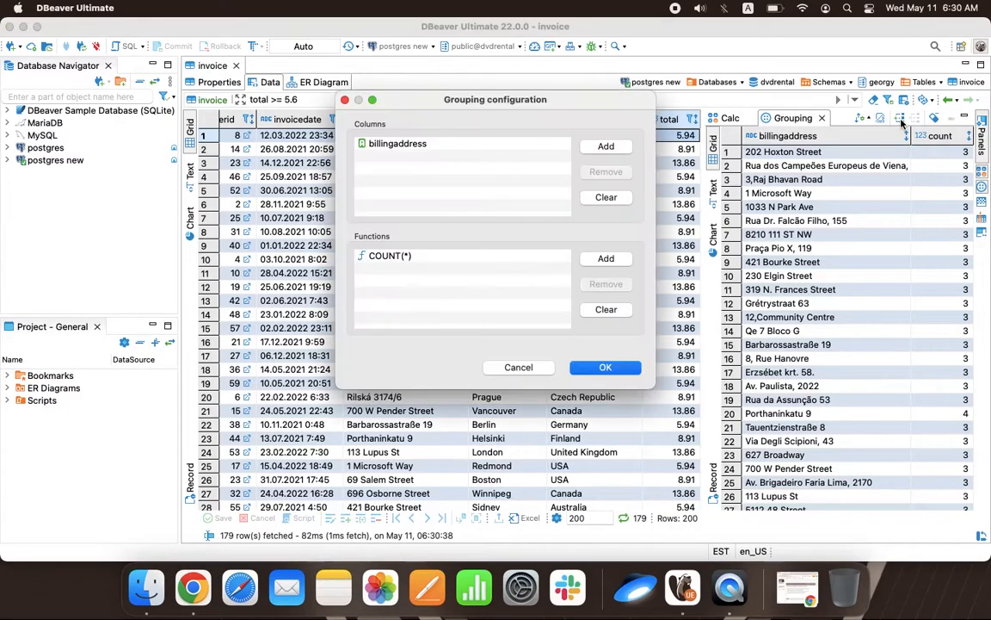
left_click(606, 258)
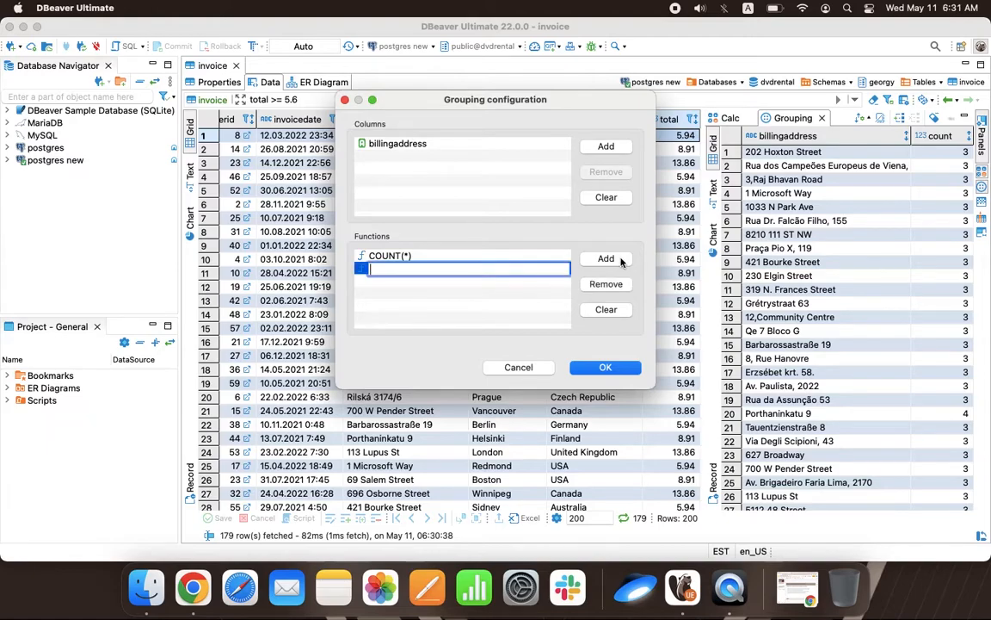
type("su")
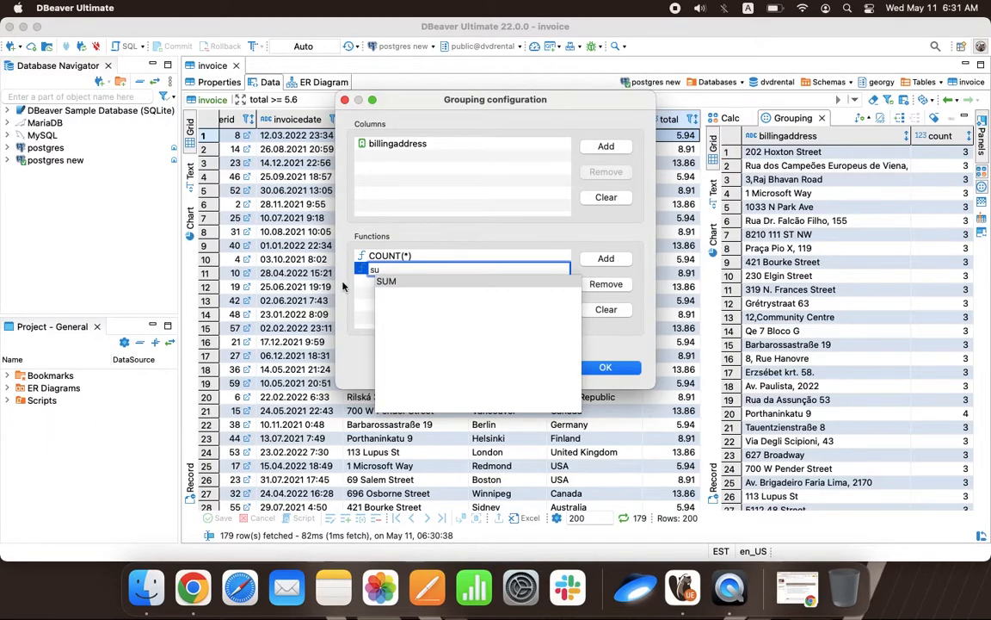
left_click(385, 282)
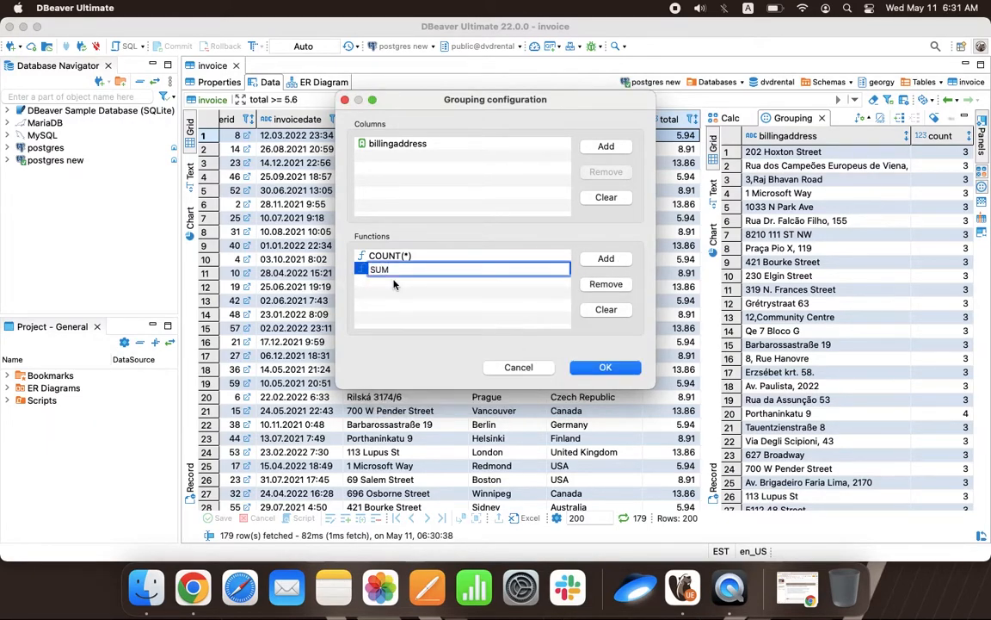
type("(total")
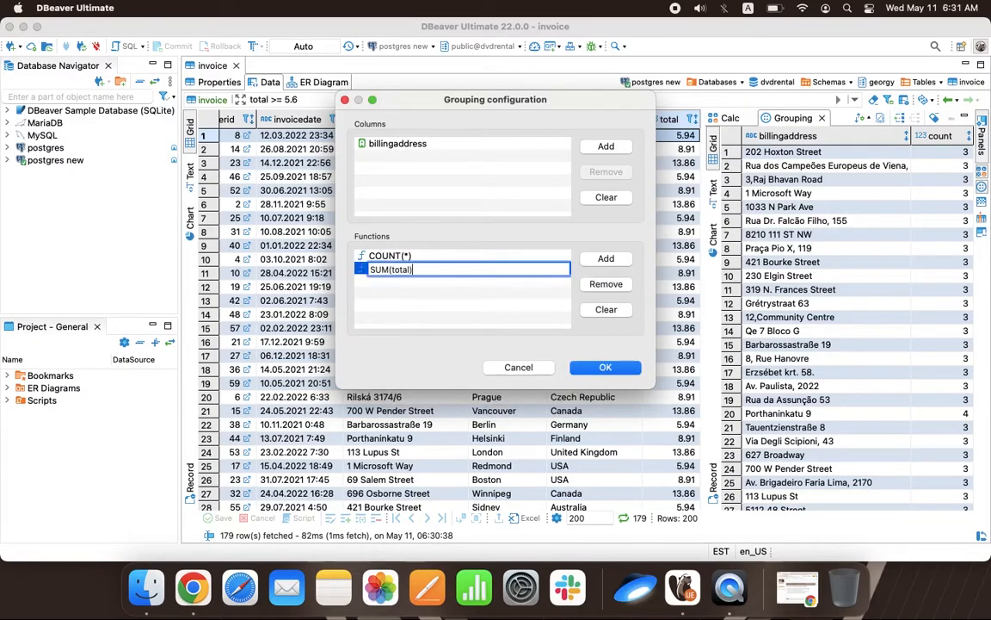
left_click(606, 367)
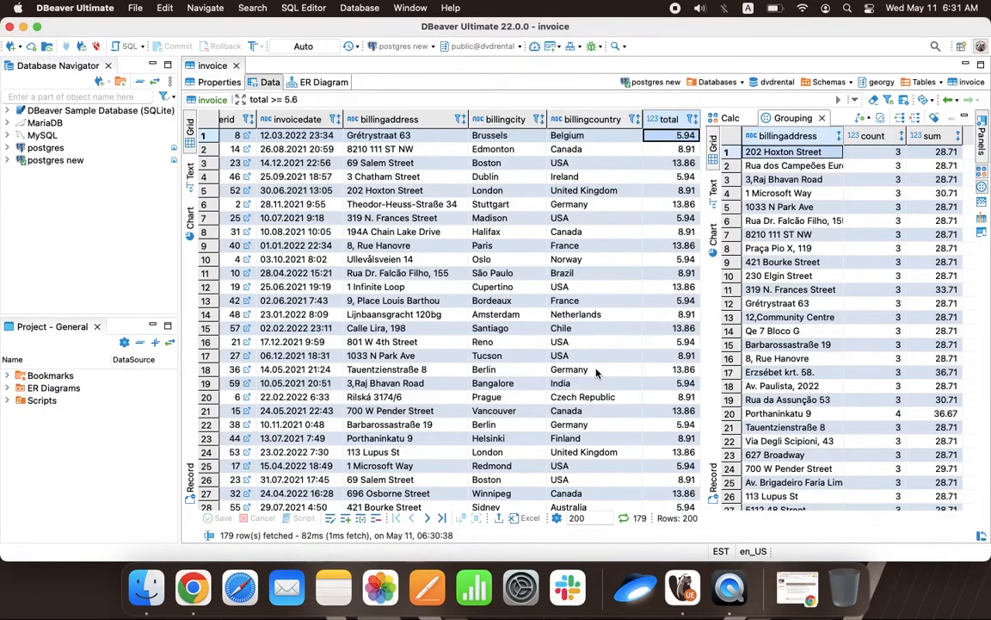
mouse_move(960, 143)
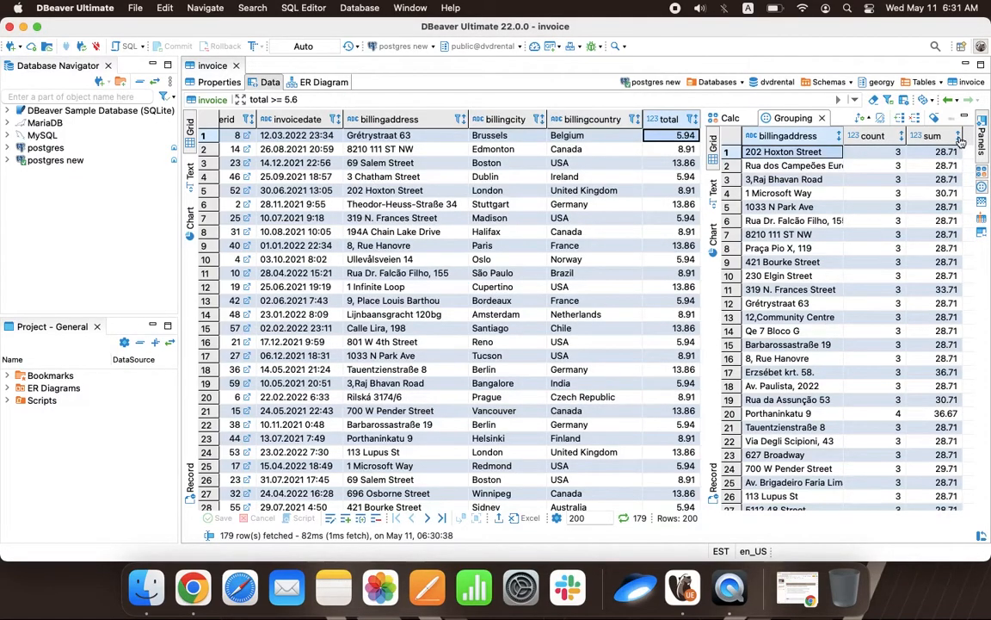
left_click(933, 136)
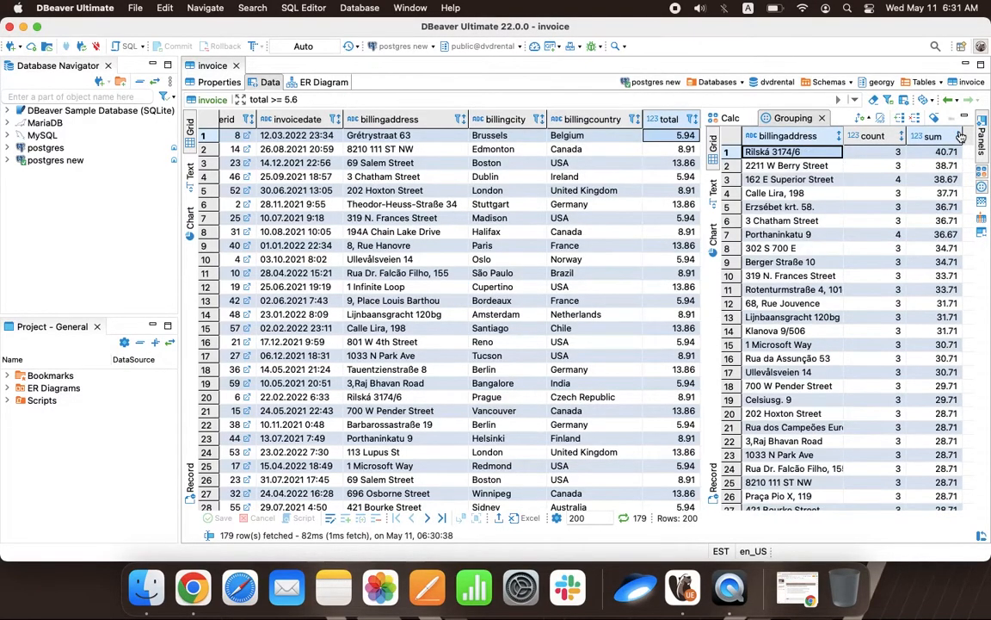
scroll("down", 3)
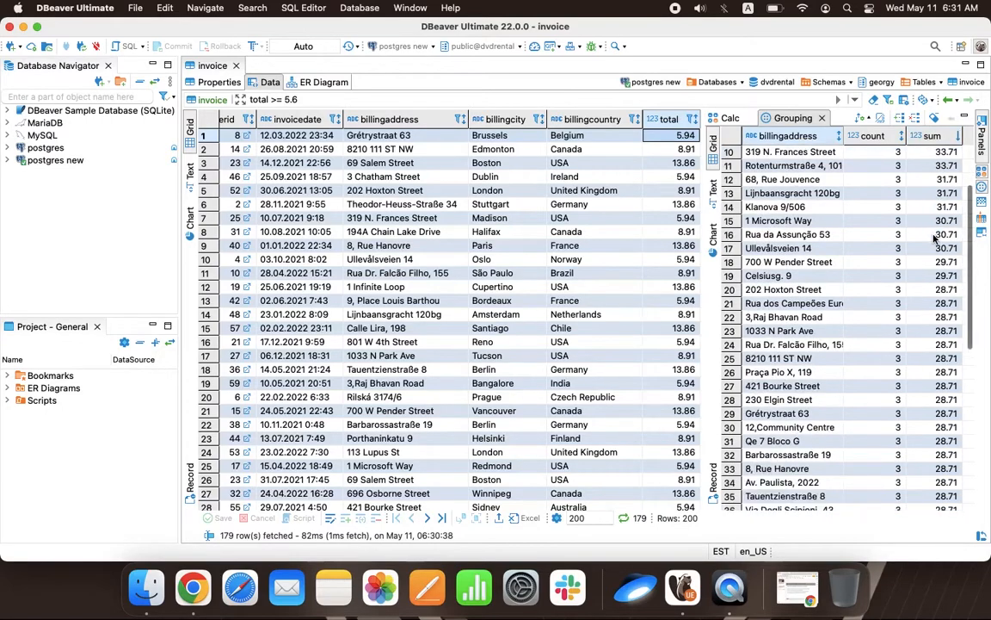
scroll("down", 3)
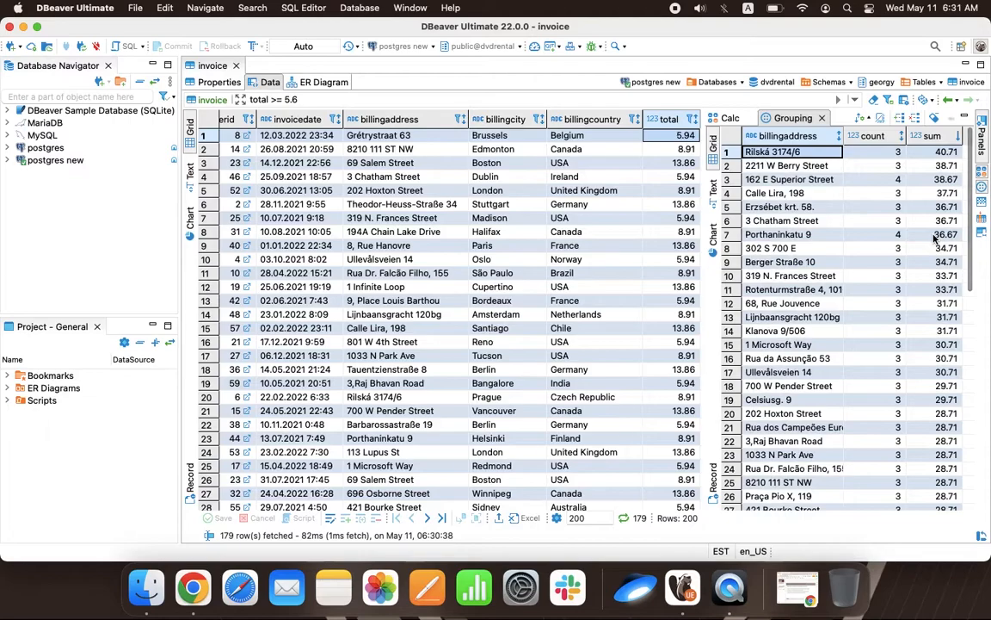
mouse_move(846, 406)
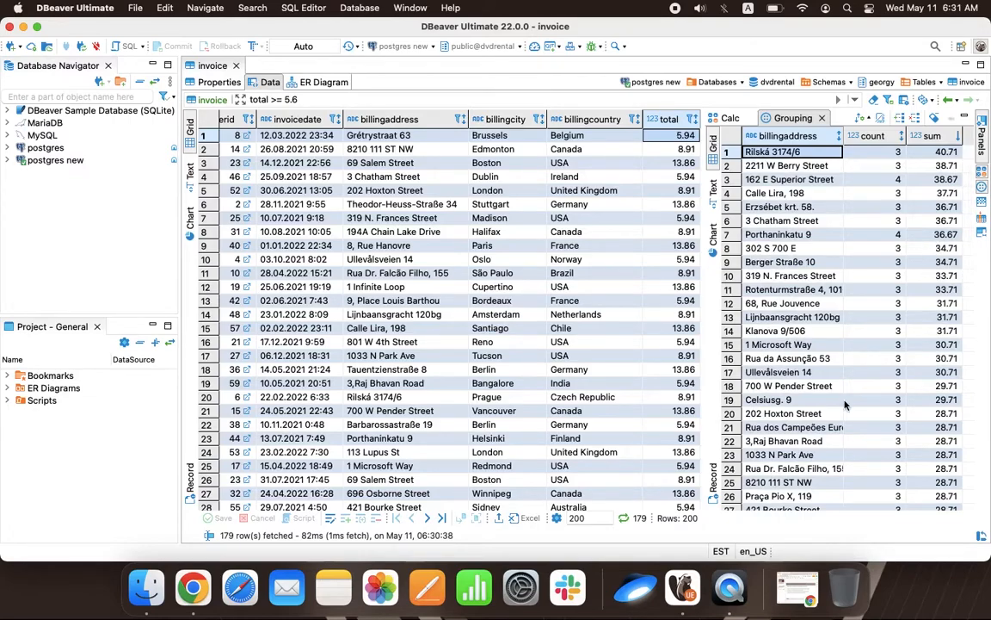
mouse_move(795, 186)
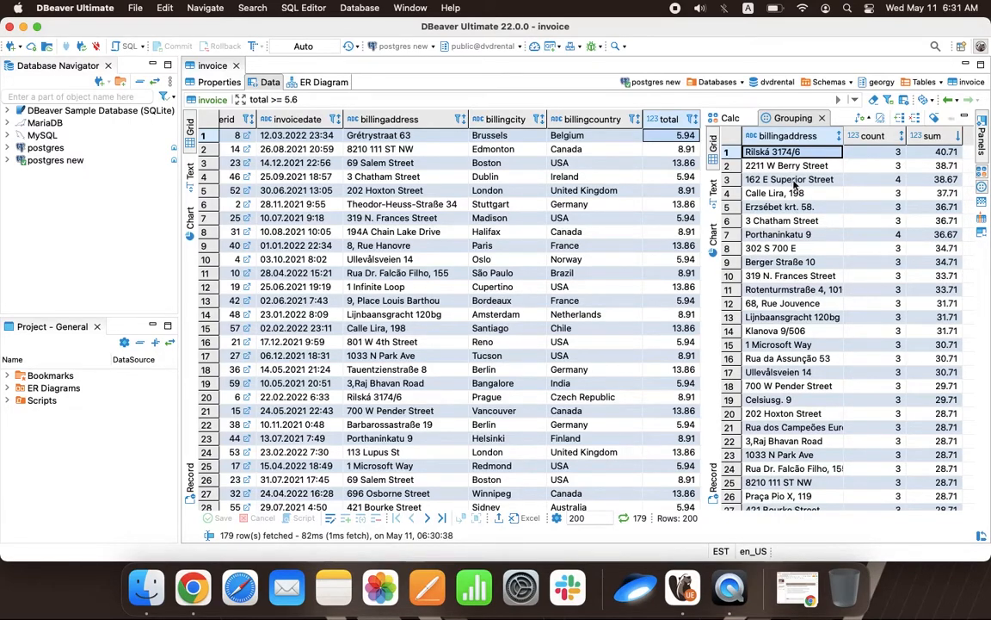
- Export the grouped billing-address results as an XLSX file to the Desktop and dismiss the completion notice
right_click(788, 179)
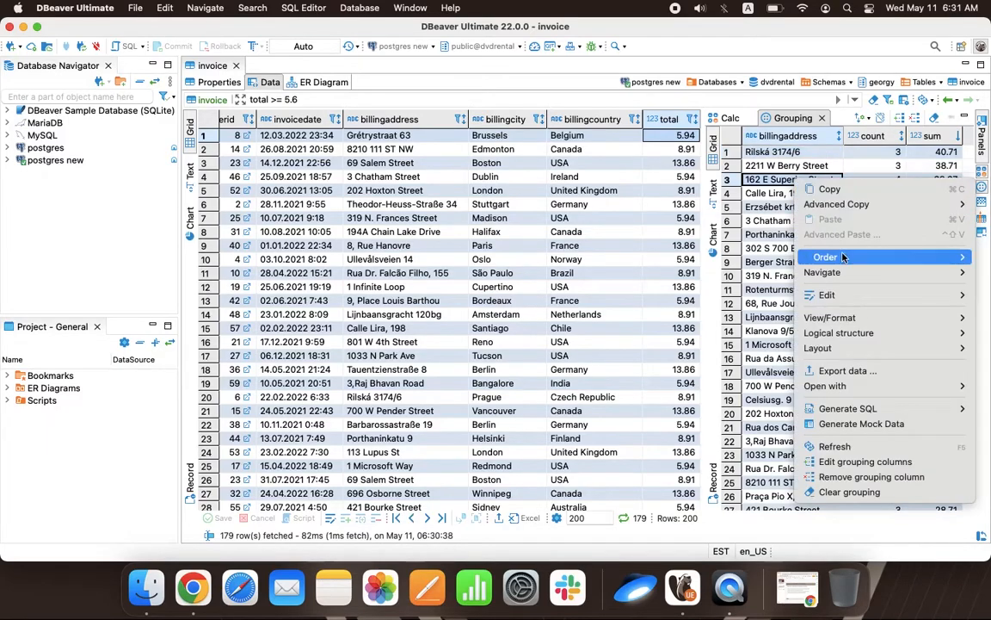
mouse_move(847, 370)
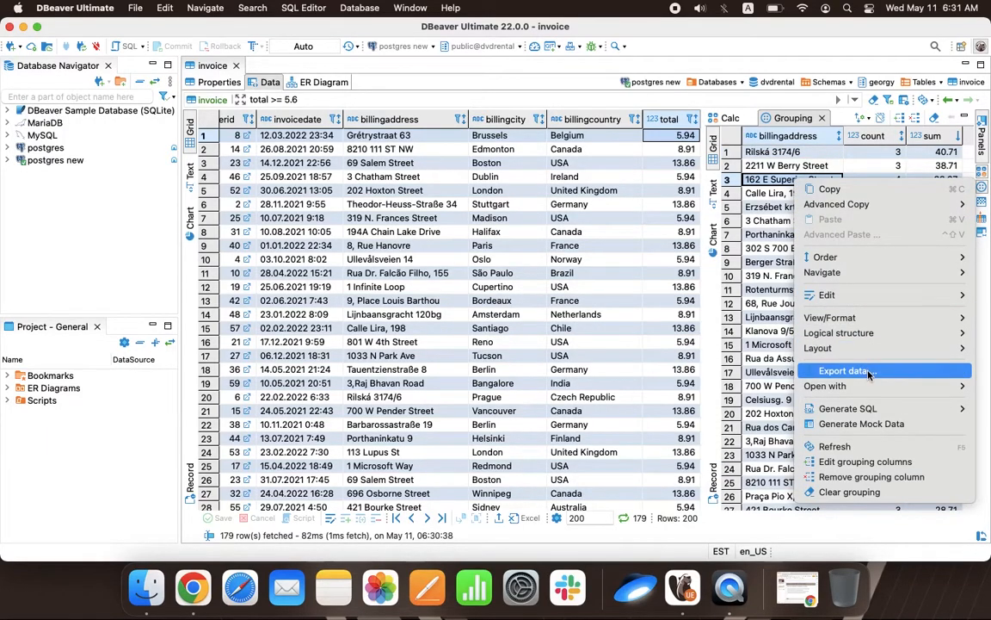
left_click(847, 370)
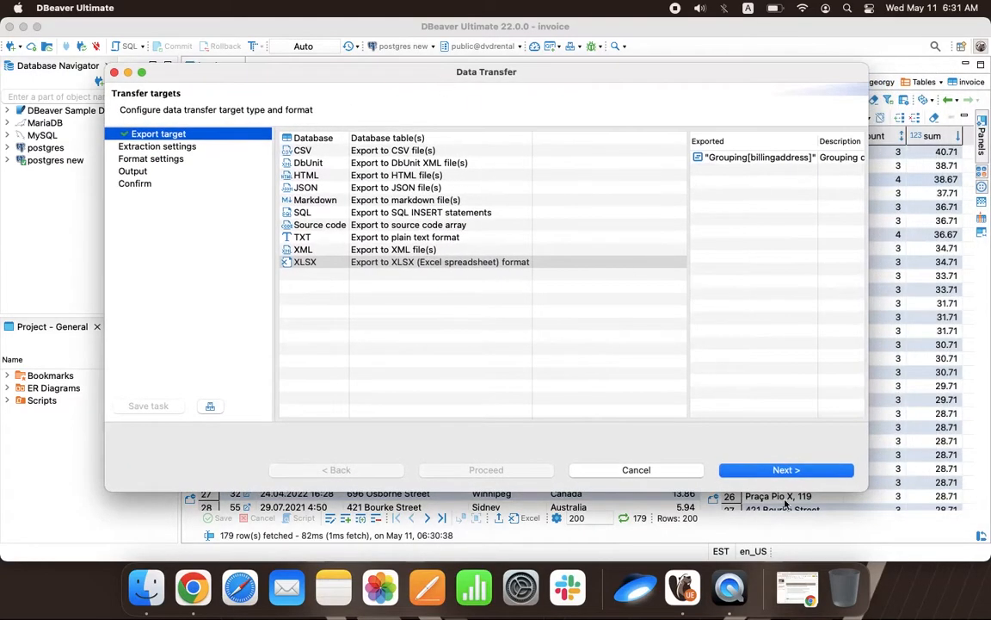
left_click(441, 261)
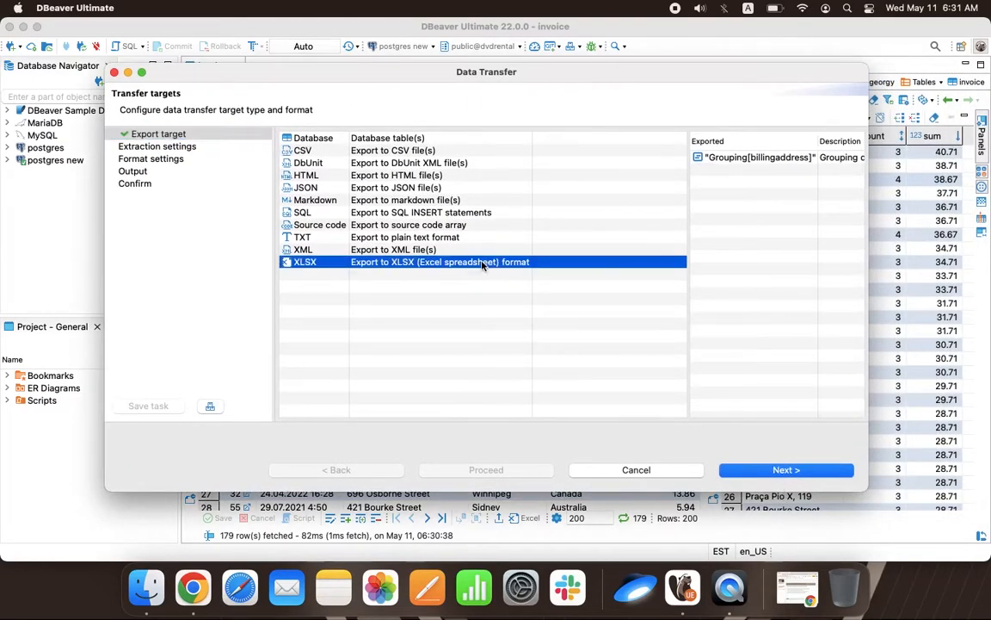
left_click(785, 468)
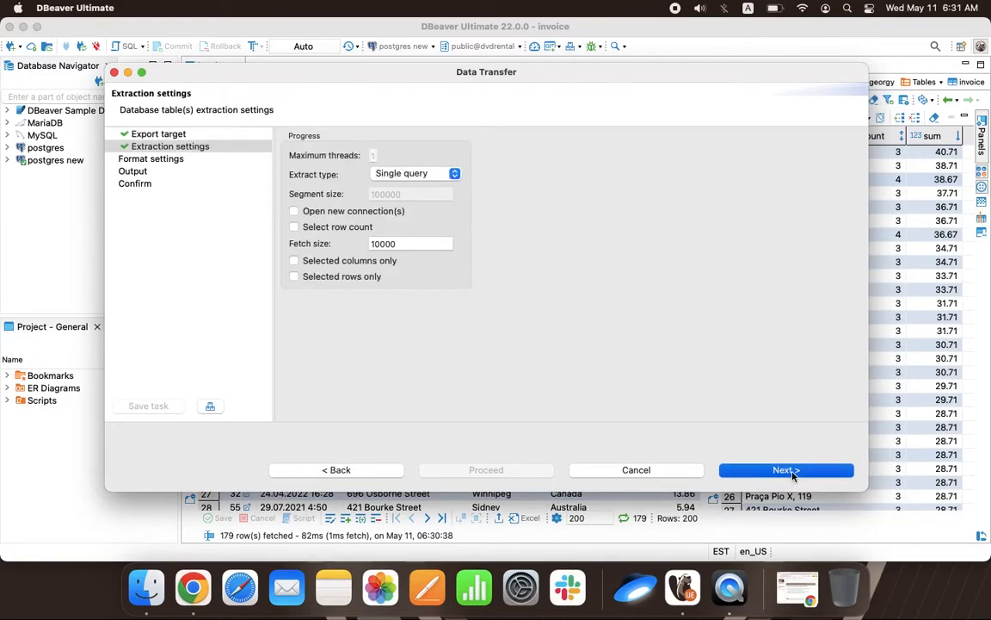
left_click(784, 468)
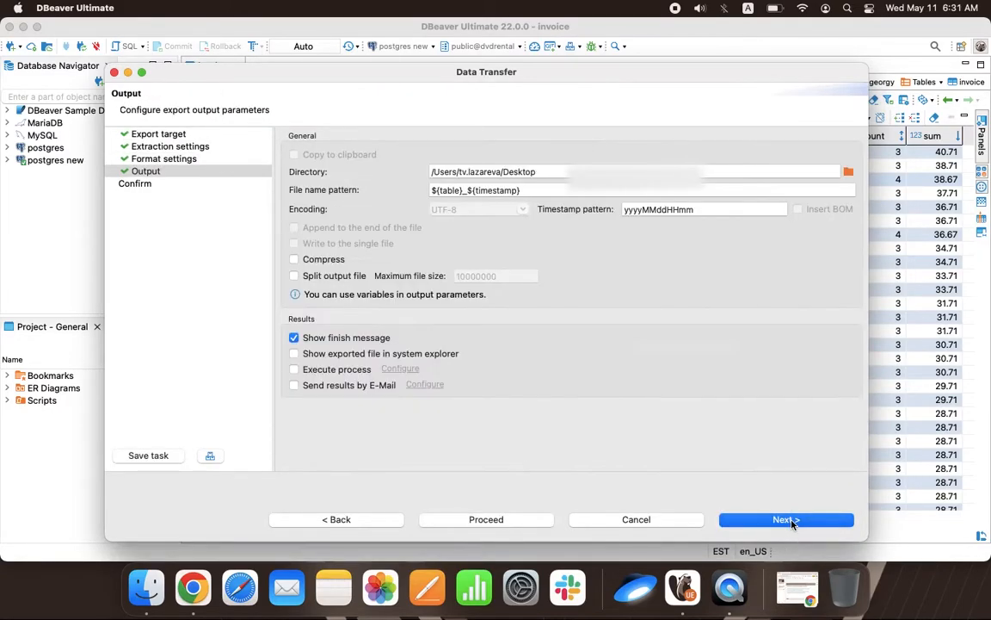
left_click(785, 520)
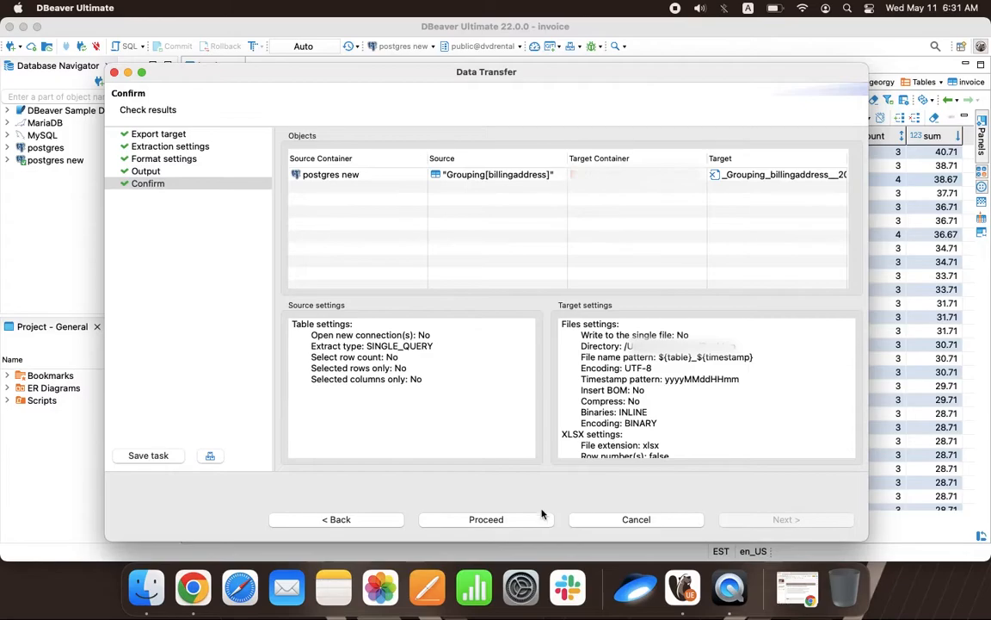
left_click(485, 520)
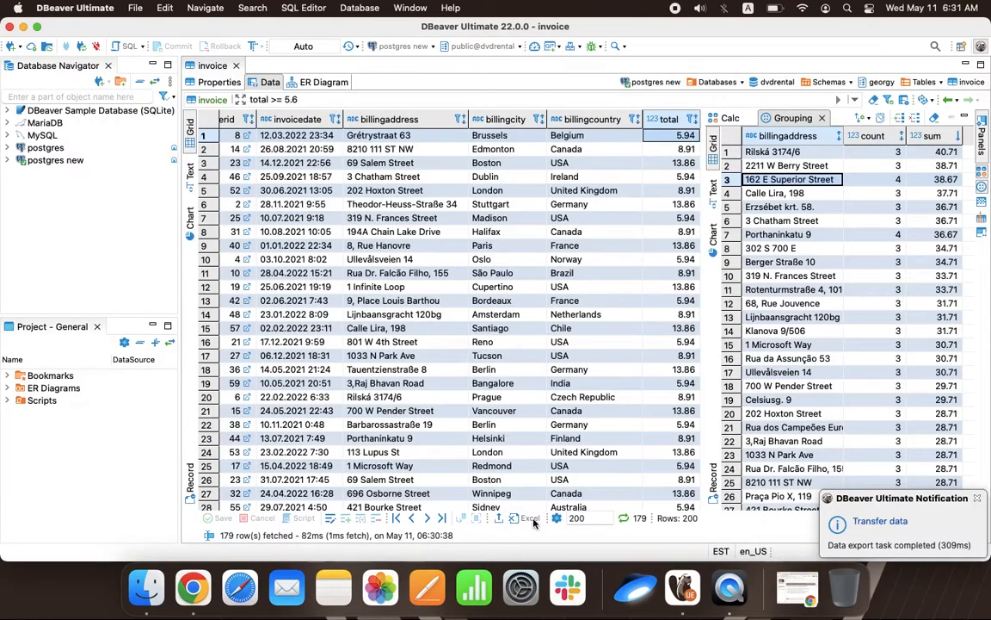
mouse_move(910, 547)
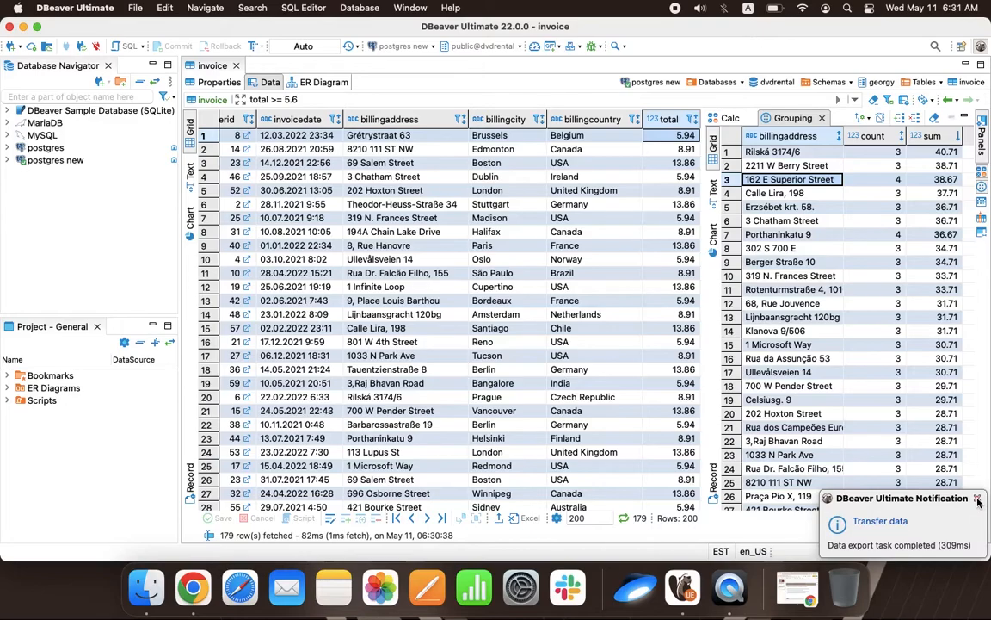
left_click(978, 499)
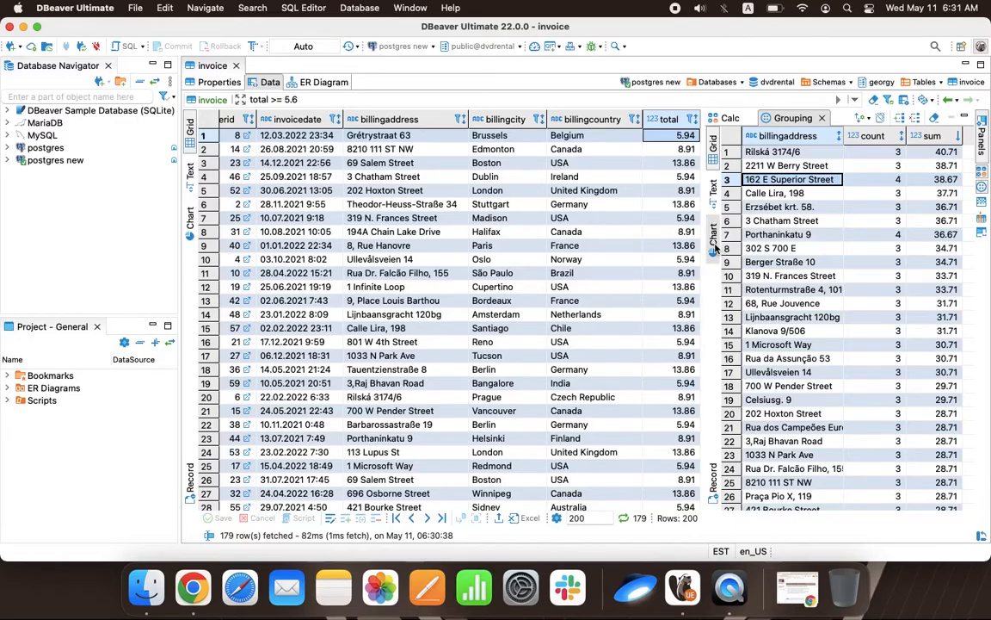
- Display the summed billing-address totals as a bar chart, tallest bars first
left_click(713, 237)
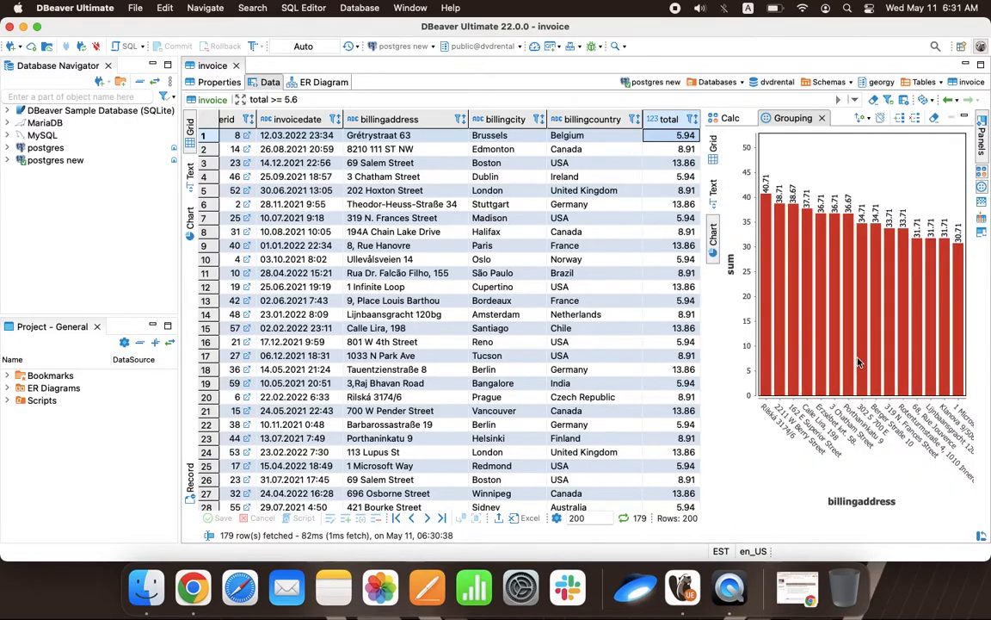
mouse_move(857, 363)
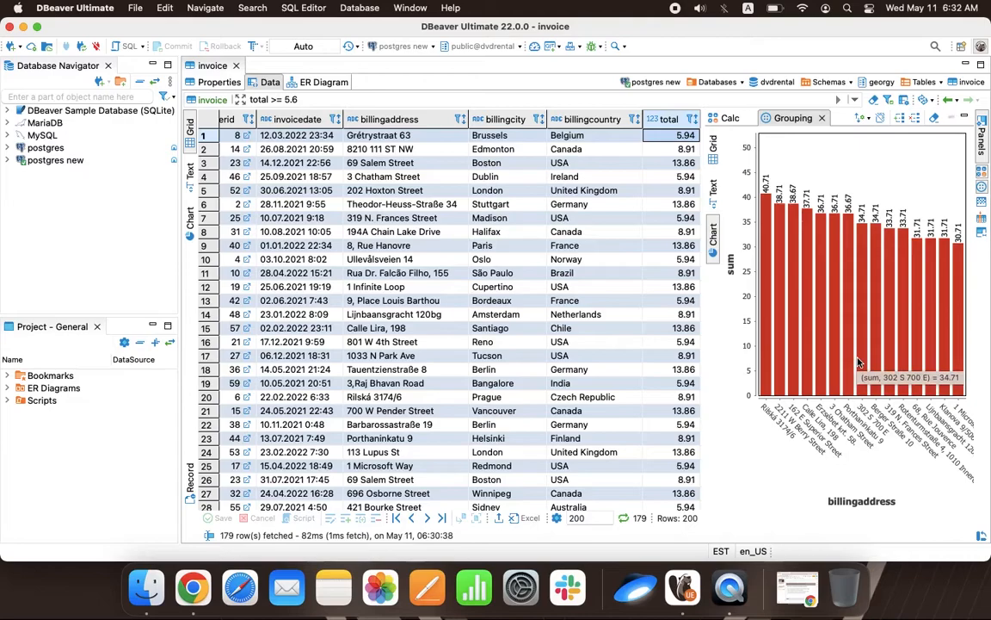
mouse_move(777, 464)
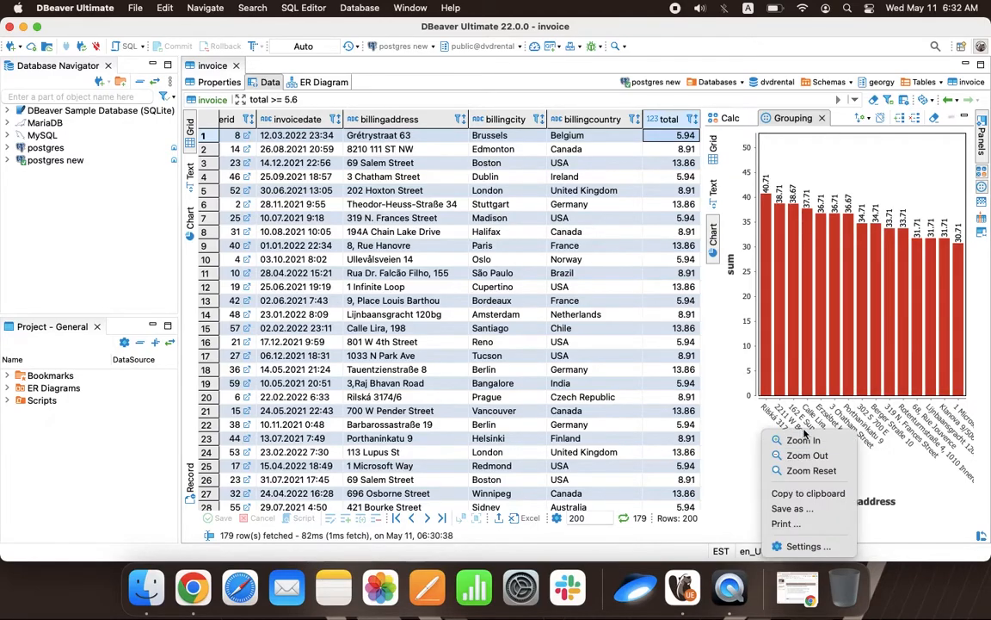
mouse_move(787, 523)
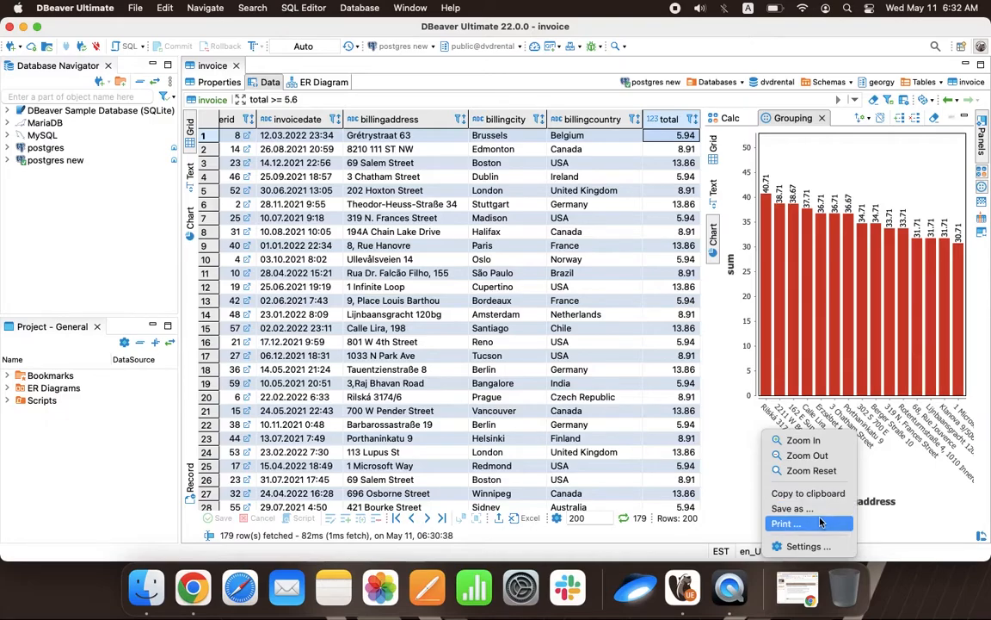
mouse_move(723, 482)
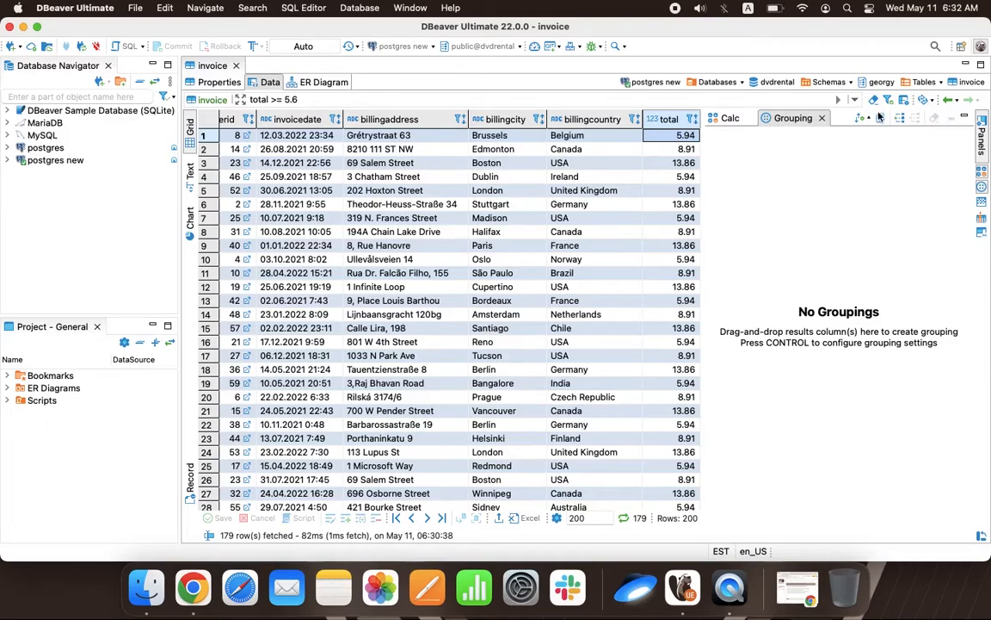
mouse_move(823, 117)
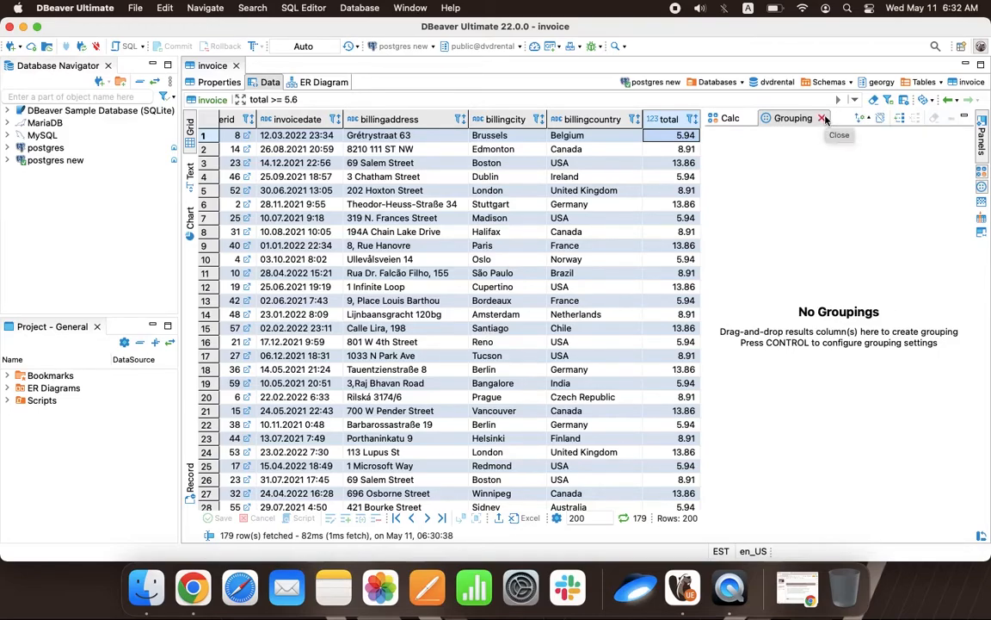
- Close the grouping panel and the DBeaver window, leaving the exported XLSX on the desktop
left_click(730, 117)
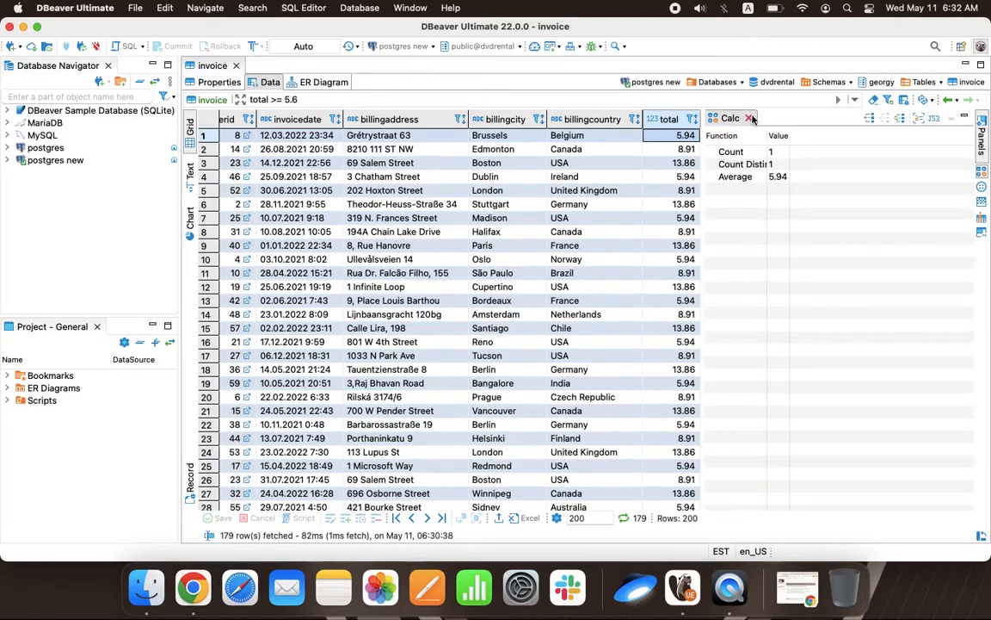
left_click(750, 117)
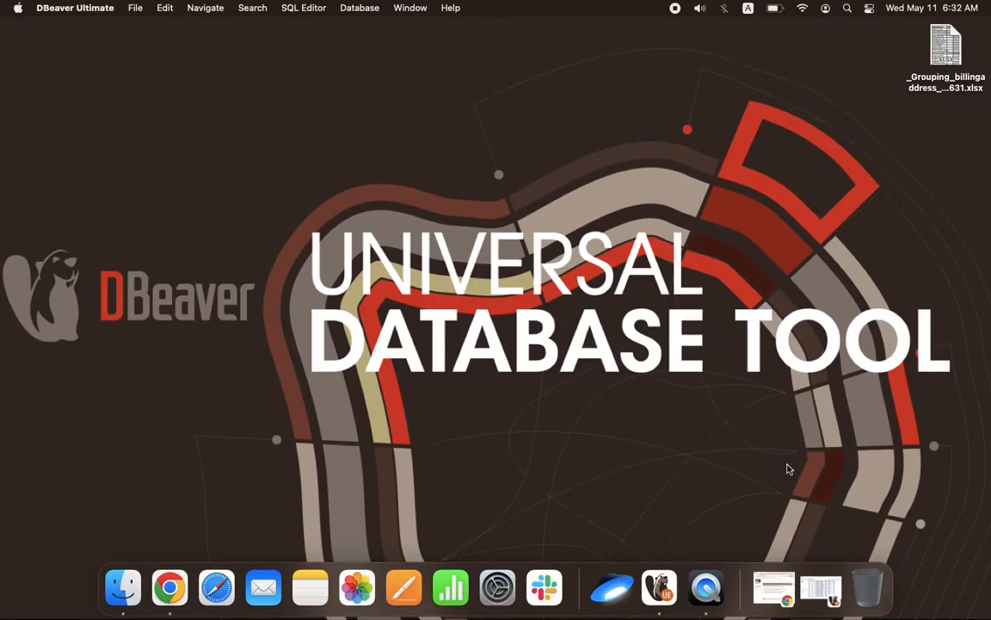
mouse_move(661, 188)
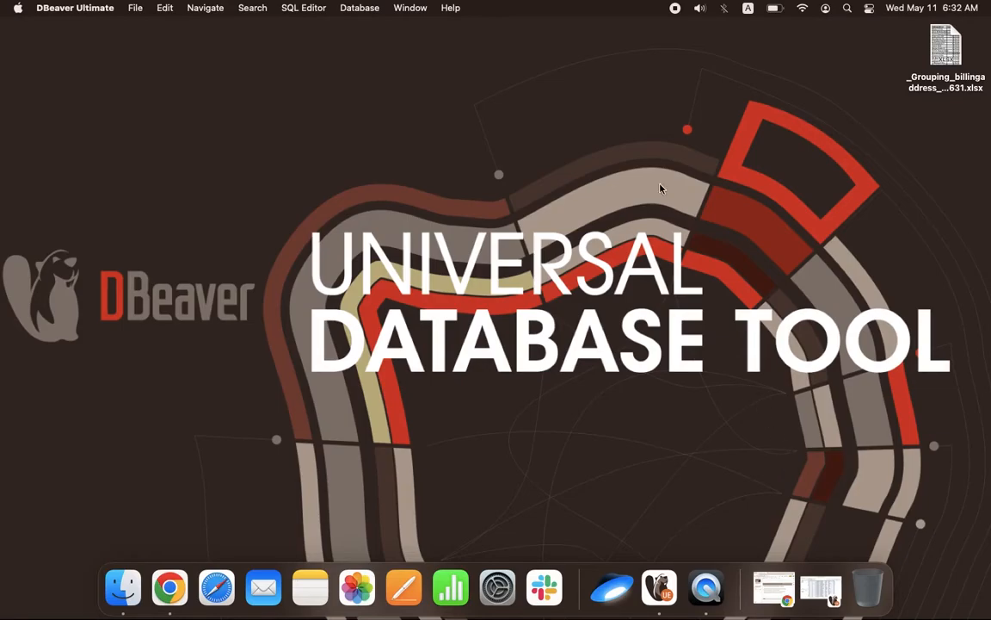